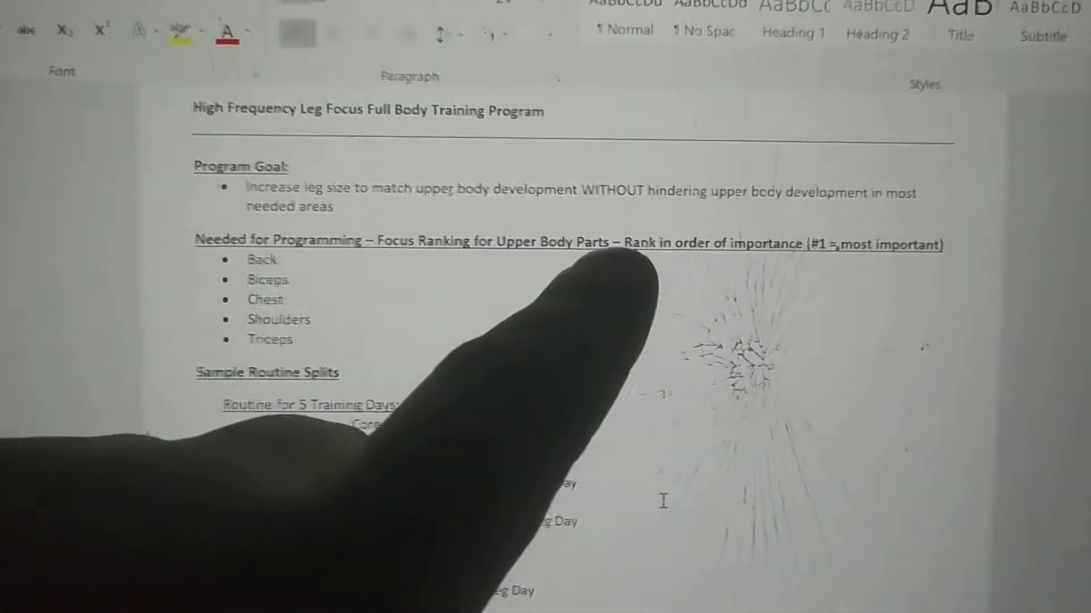
pyautogui.scroll(-3)
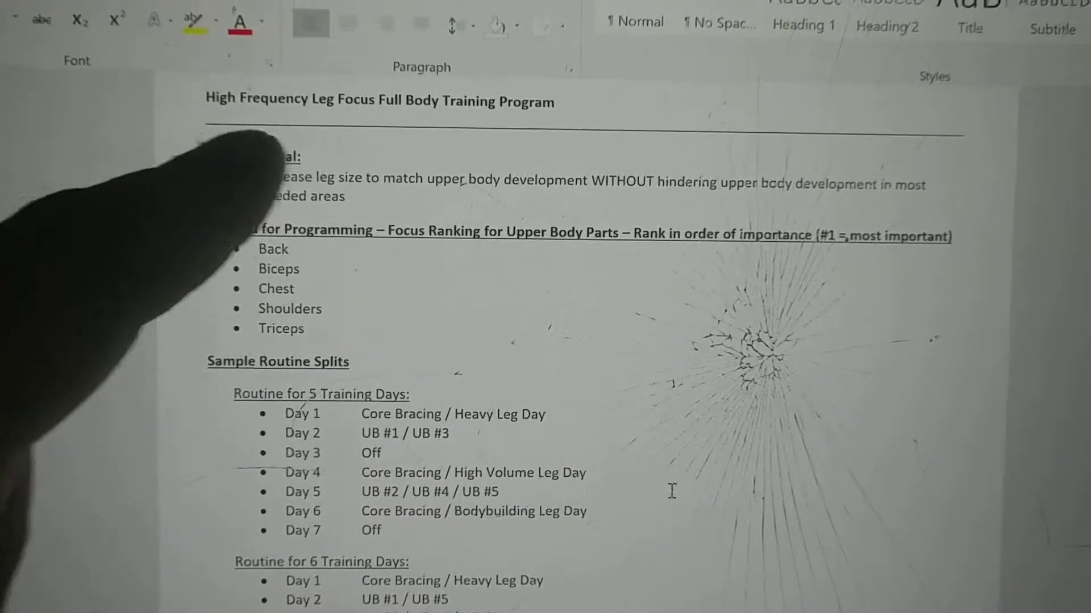